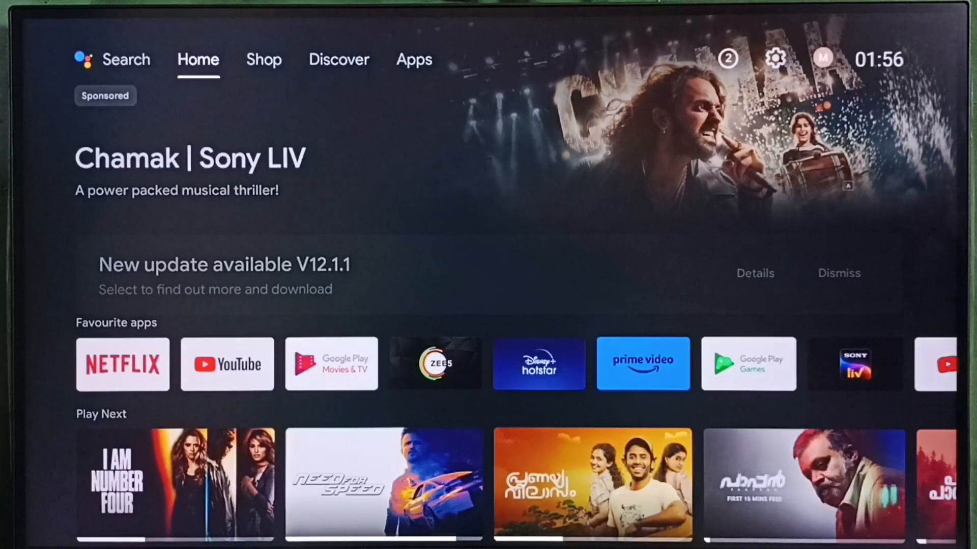
Go from the Home tab through Shop to the Apps tab
{"action": "left_click", "coordinate": [263, 59]}
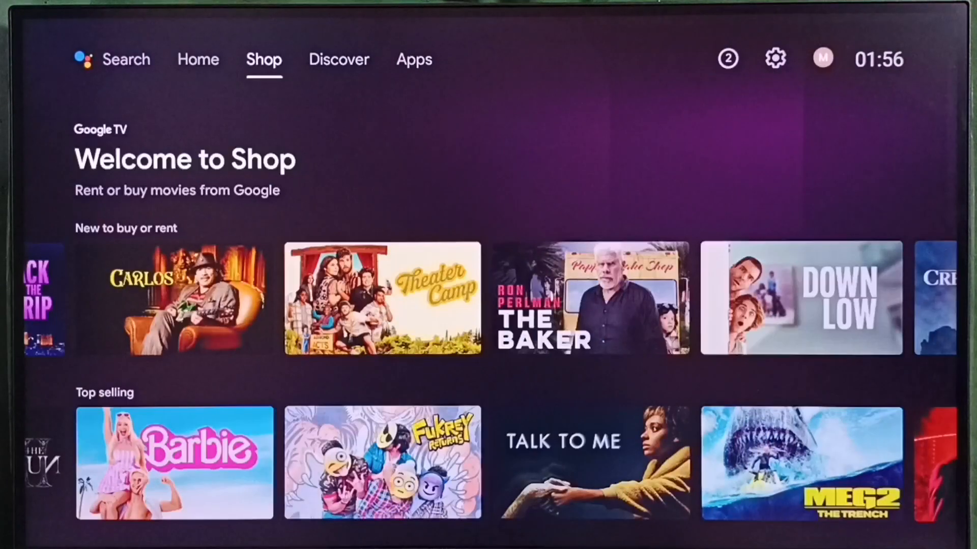
{"action": "left_click", "coordinate": [413, 59]}
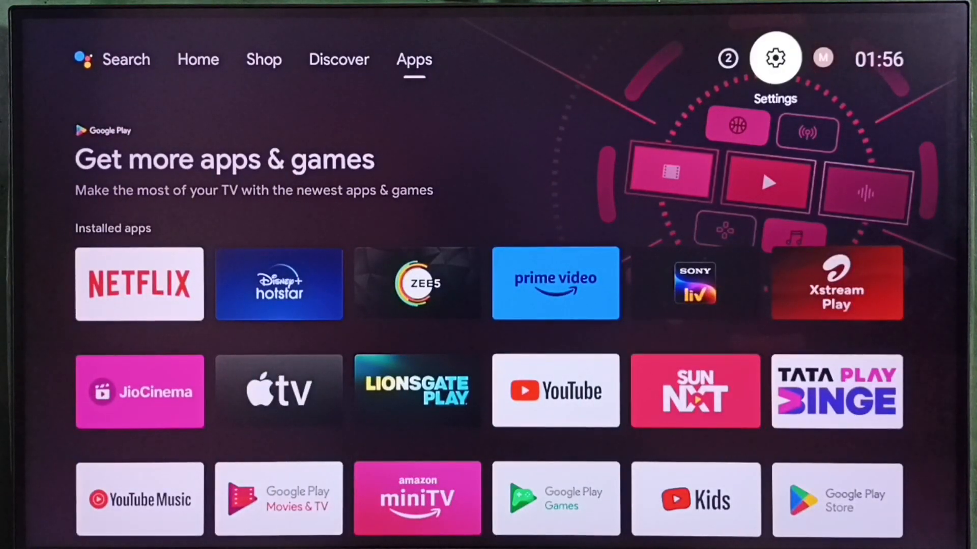
Open TV Settings from the gear icon and choose the Apps section
{"action": "left_click", "coordinate": [774, 57]}
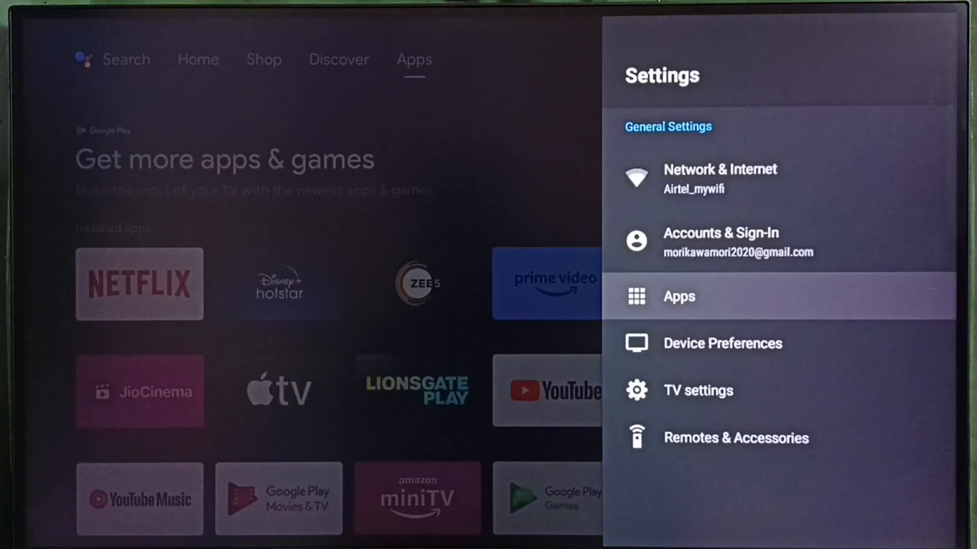
{"action": "left_click", "coordinate": [678, 296]}
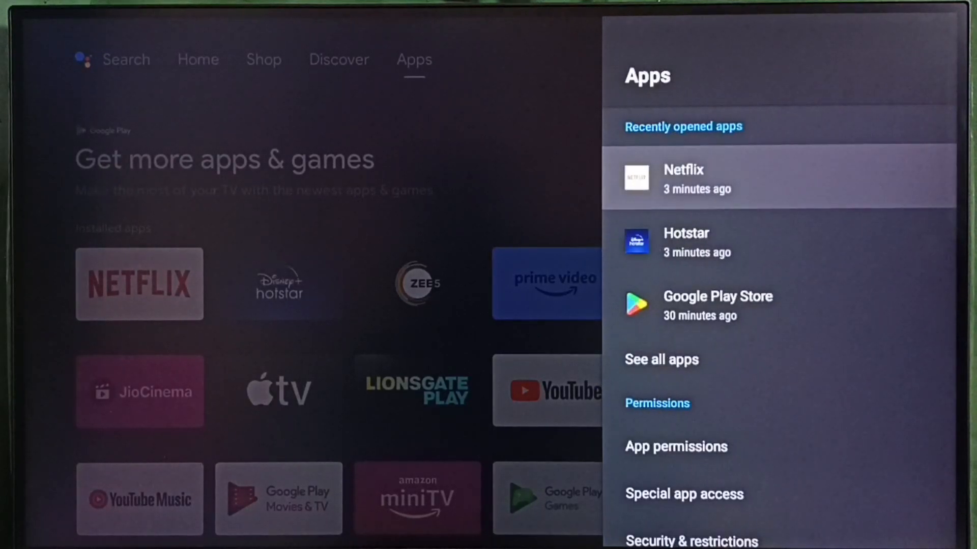
Scroll down the All apps list until Netflix is visible
{"action": "scroll", "scroll_direction": "down", "scroll_amount": 3}
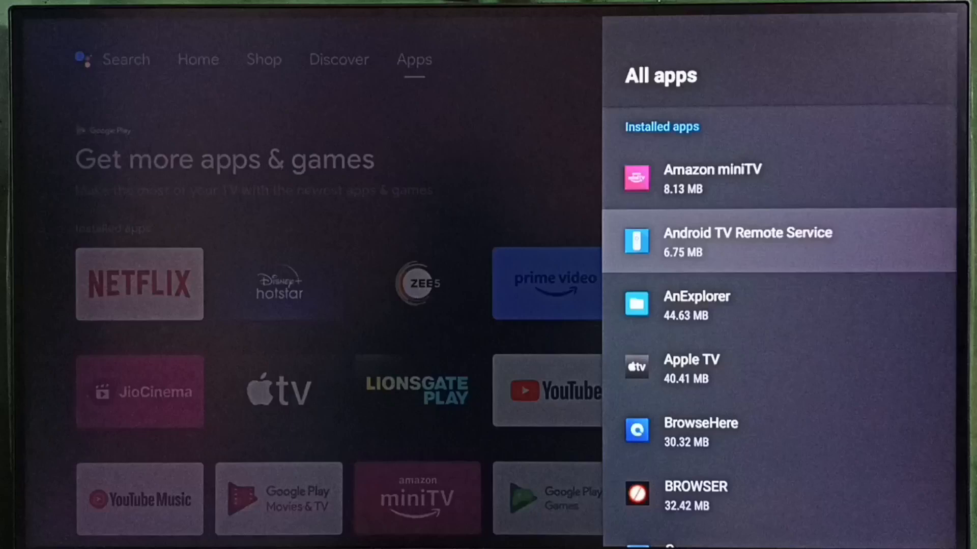
{"action": "scroll", "scroll_direction": "down", "scroll_amount": 3}
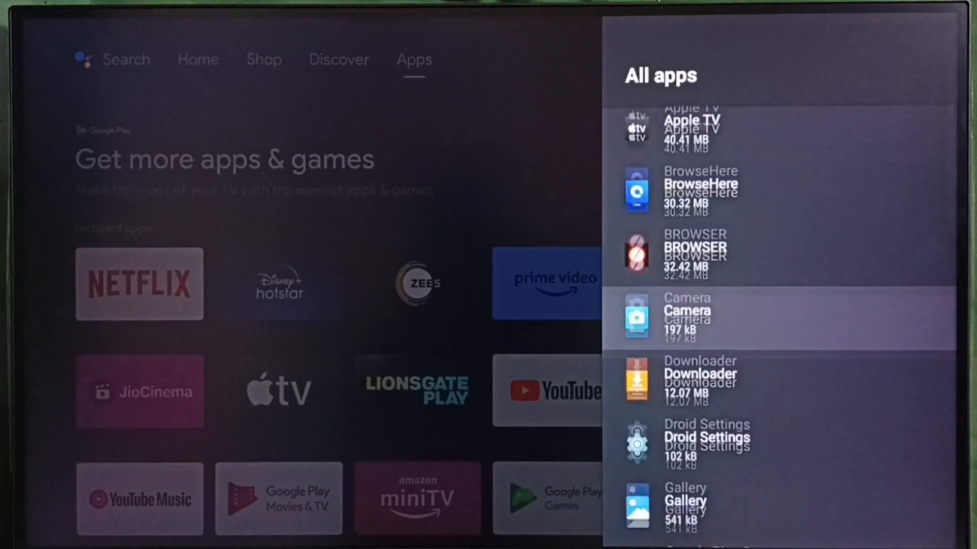
{"action": "scroll", "scroll_direction": "down", "scroll_amount": 3}
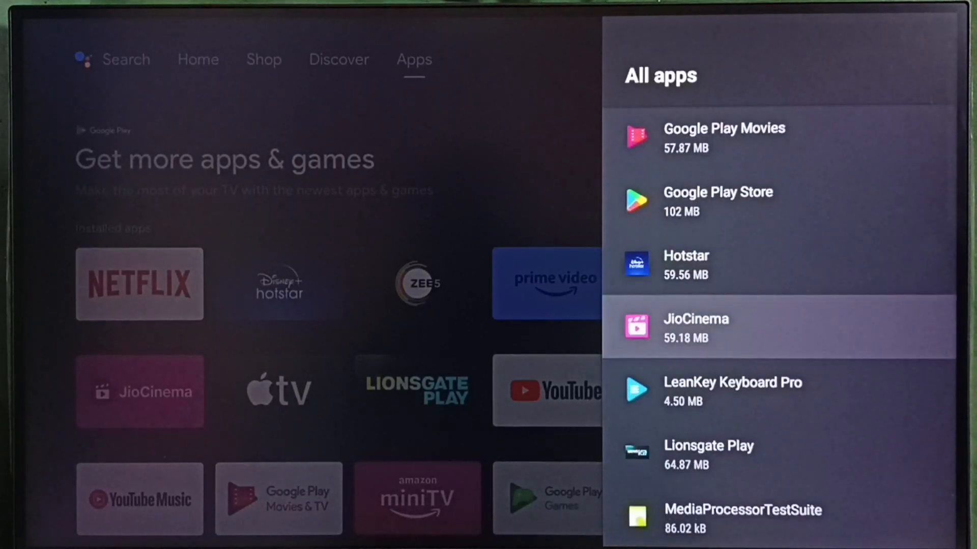
{"action": "scroll", "scroll_direction": "down", "scroll_amount": 3}
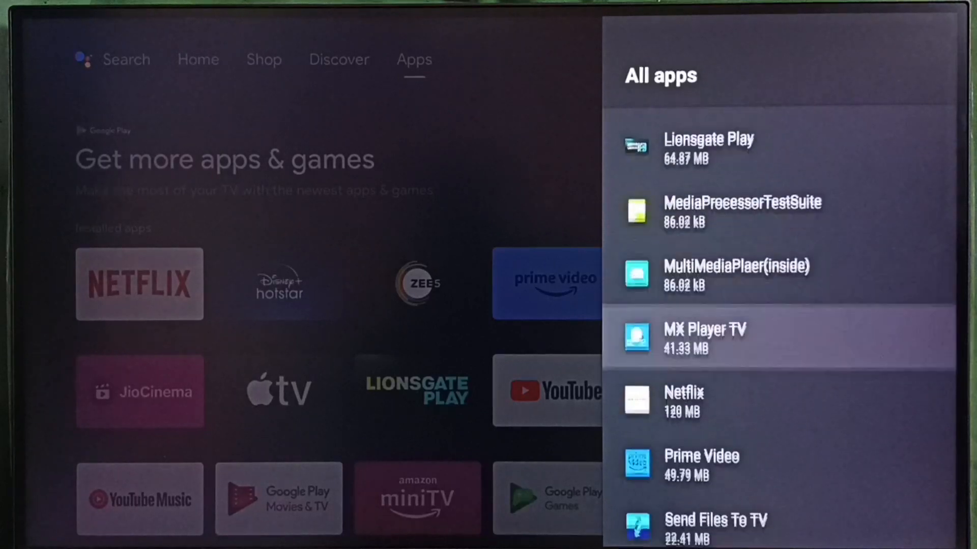
{"action": "scroll", "scroll_direction": "down", "scroll_amount": 3}
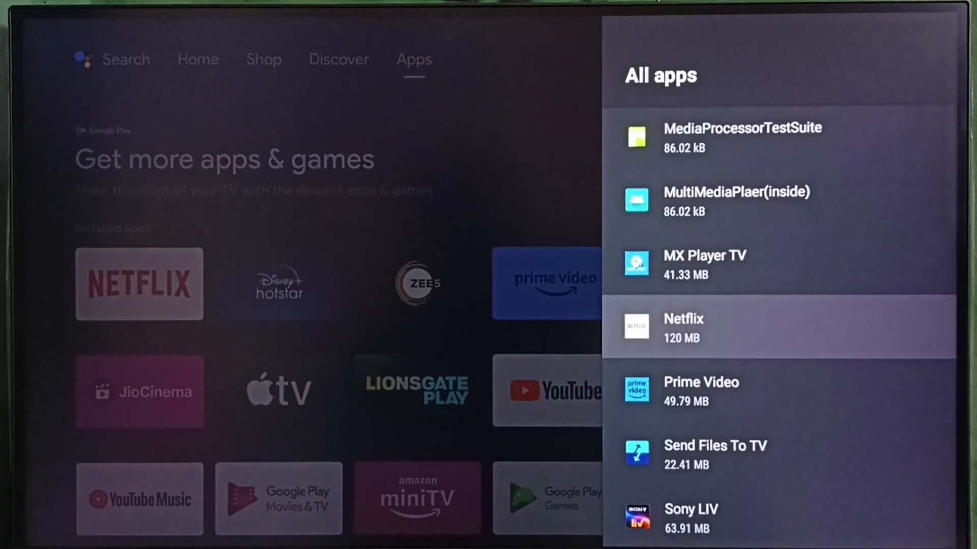
Open Netflix's app info page and force-stop Netflix
{"action": "left_click", "coordinate": [682, 318]}
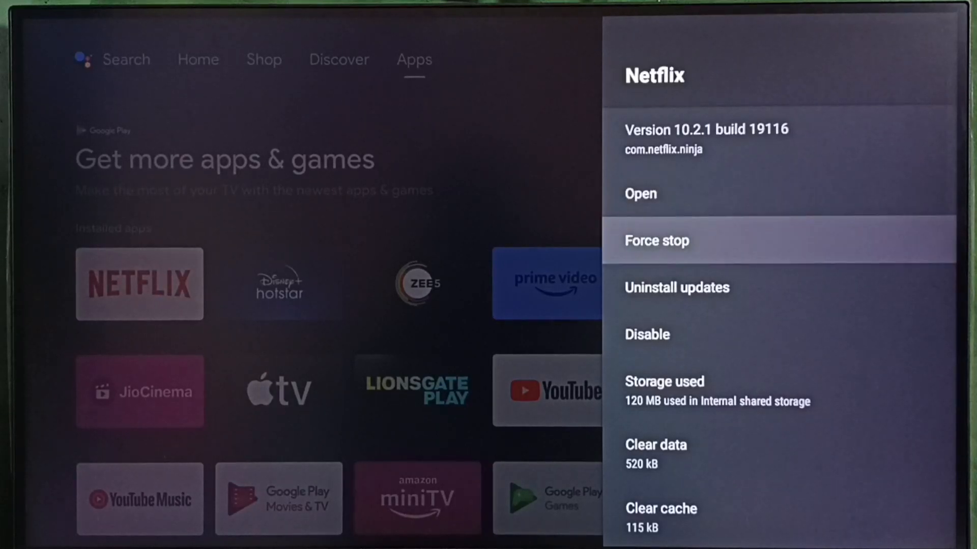
{"action": "left_click", "coordinate": [657, 241]}
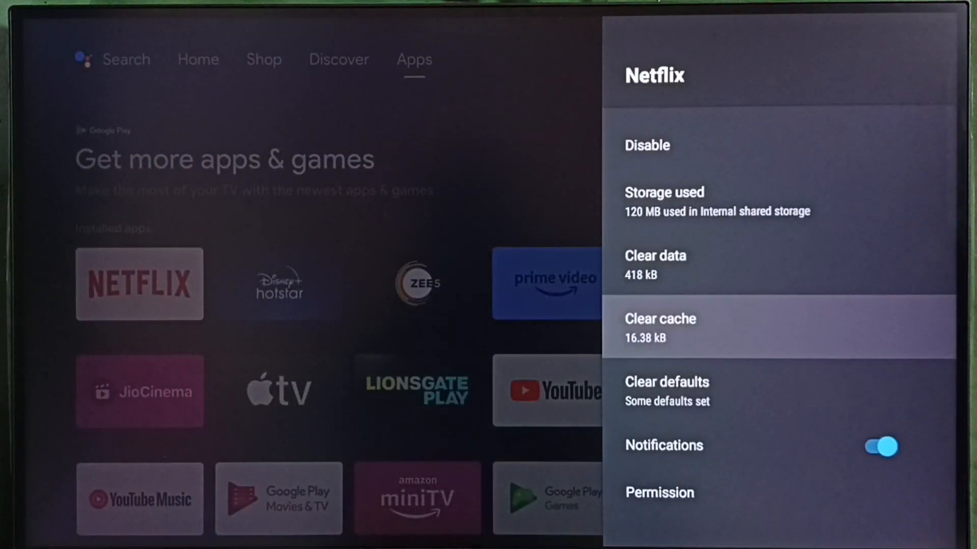
{"action": "scroll", "scroll_direction": "up", "scroll_amount": 3}
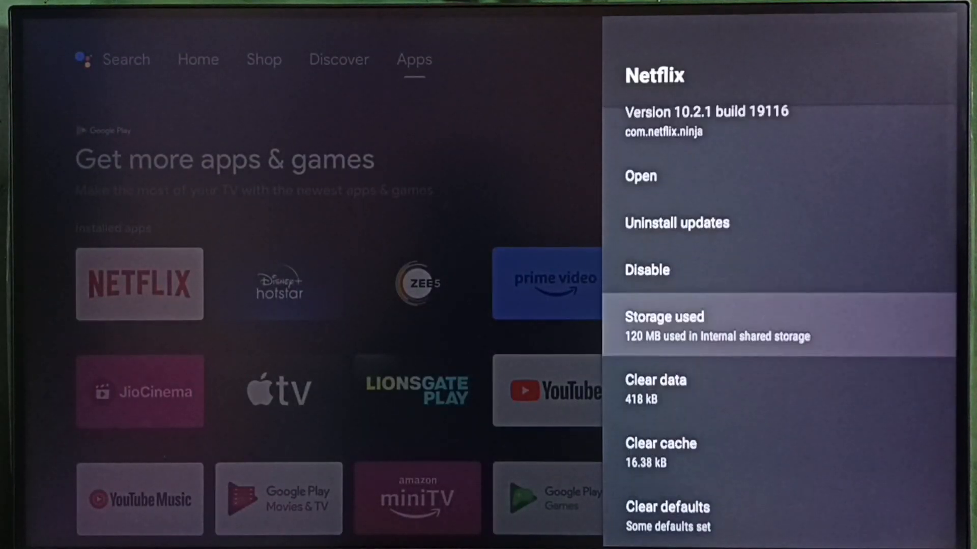
{"action": "scroll", "scroll_direction": "up", "scroll_amount": 3}
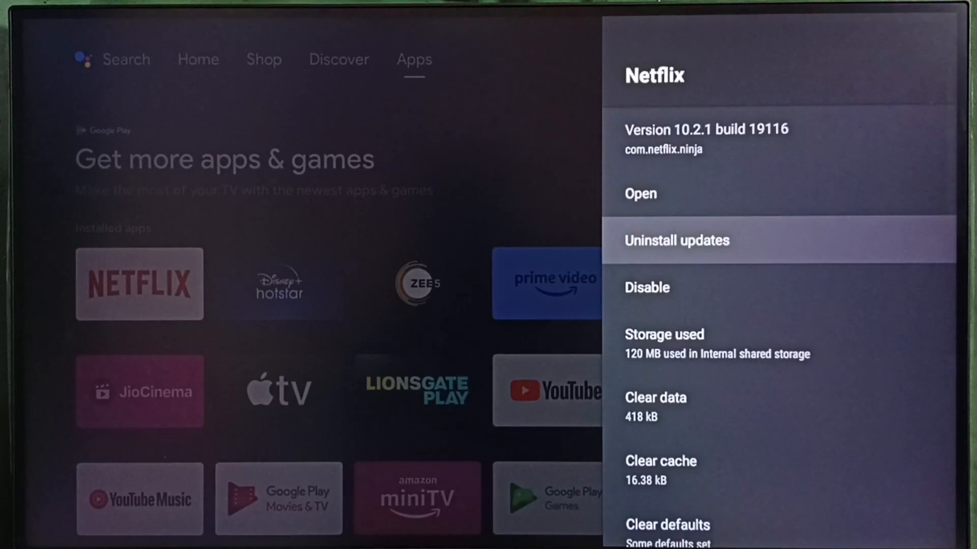
{"action": "left_click", "coordinate": [676, 241]}
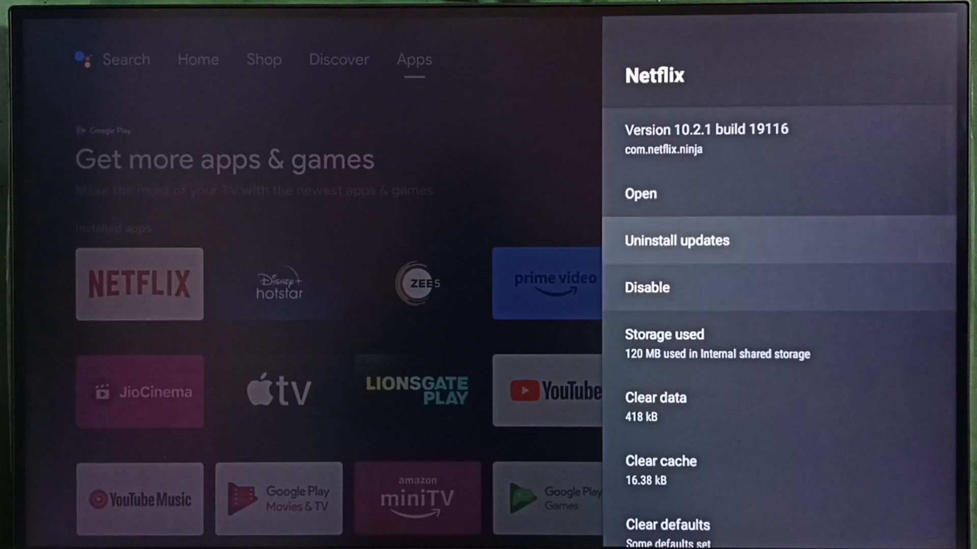
Clear Netflix's data, leaving cache at 0 B, and return to All apps
{"action": "scroll", "scroll_direction": "down", "scroll_amount": 3}
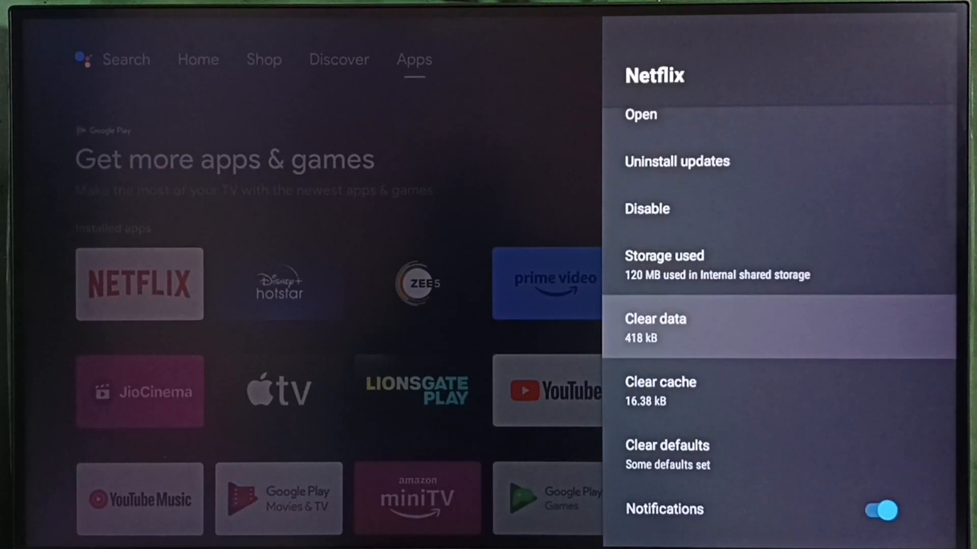
{"action": "left_click", "coordinate": [655, 329]}
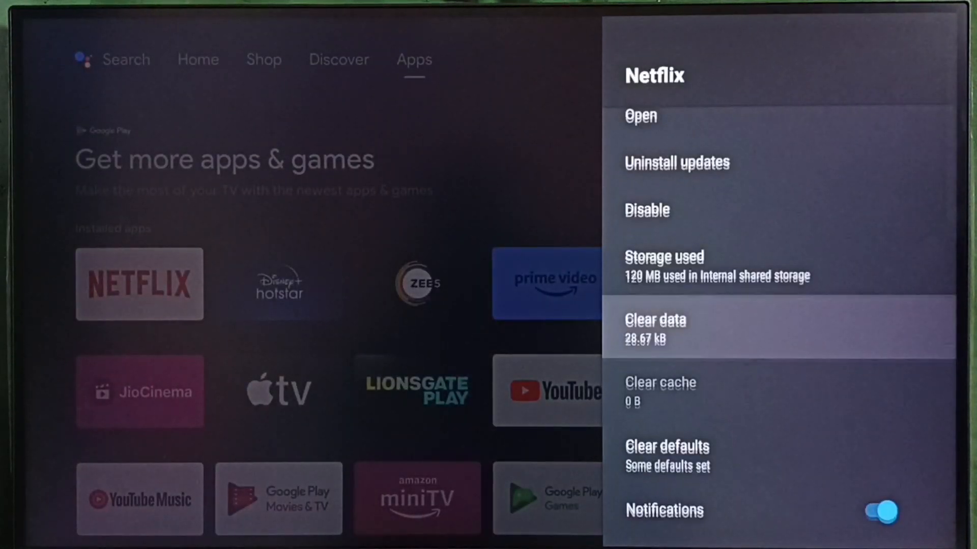
{"action": "scroll", "scroll_direction": "up", "scroll_amount": 3}
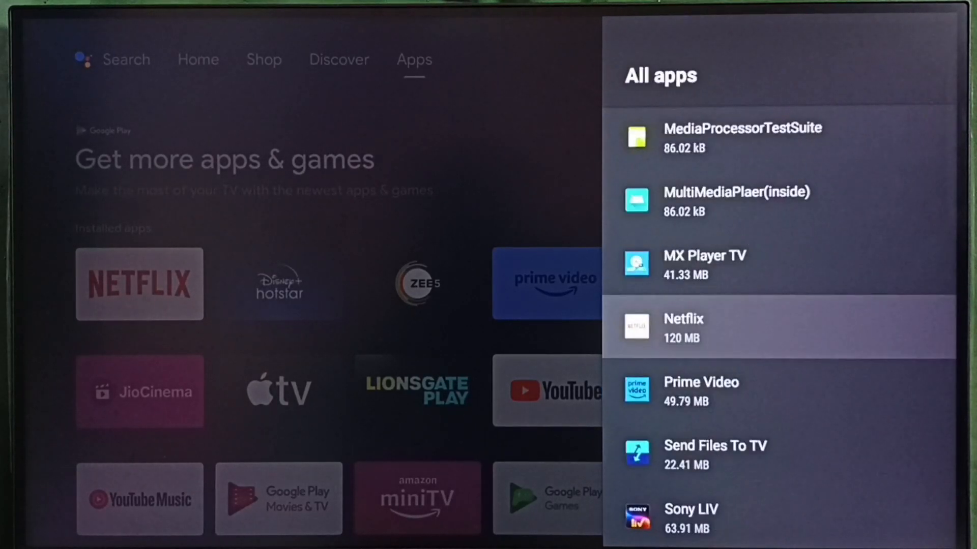
{"action": "scroll", "scroll_direction": "down", "scroll_amount": 3}
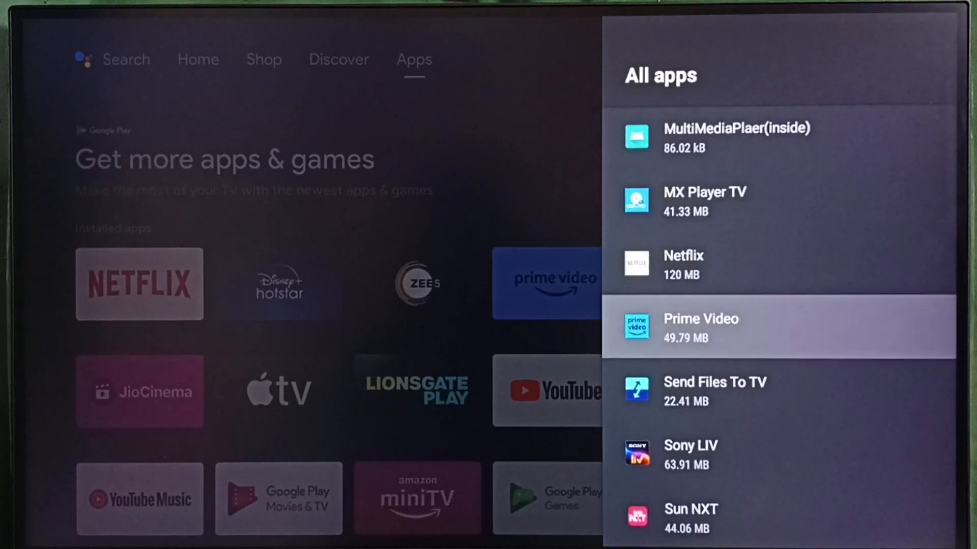